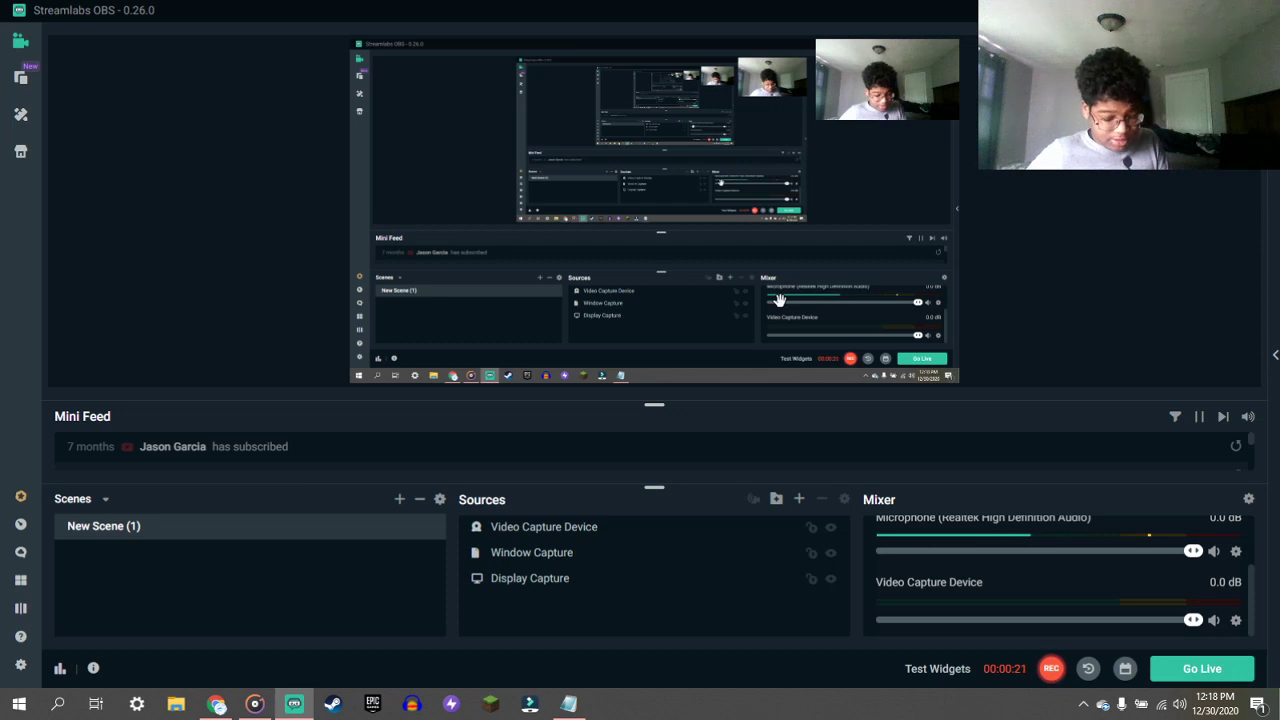
pyautogui.moveTo(643, 289)
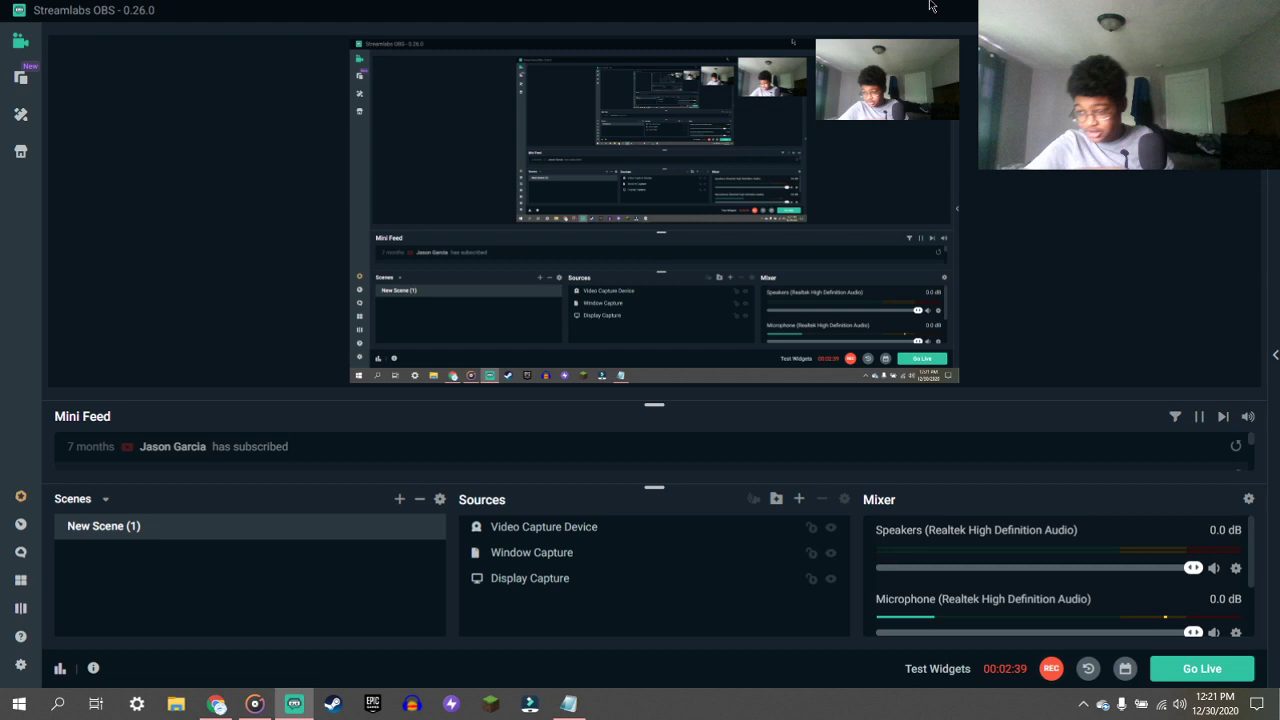
pyautogui.moveTo(99, 279)
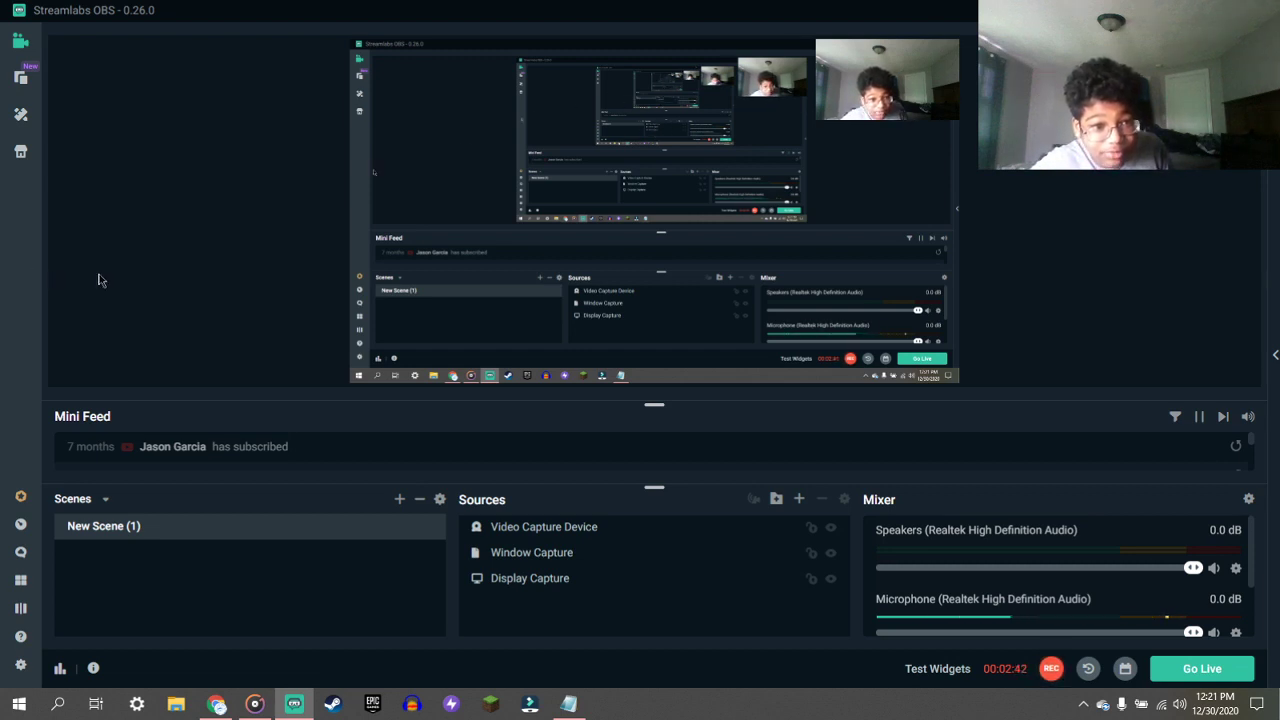
pyautogui.moveTo(197, 386)
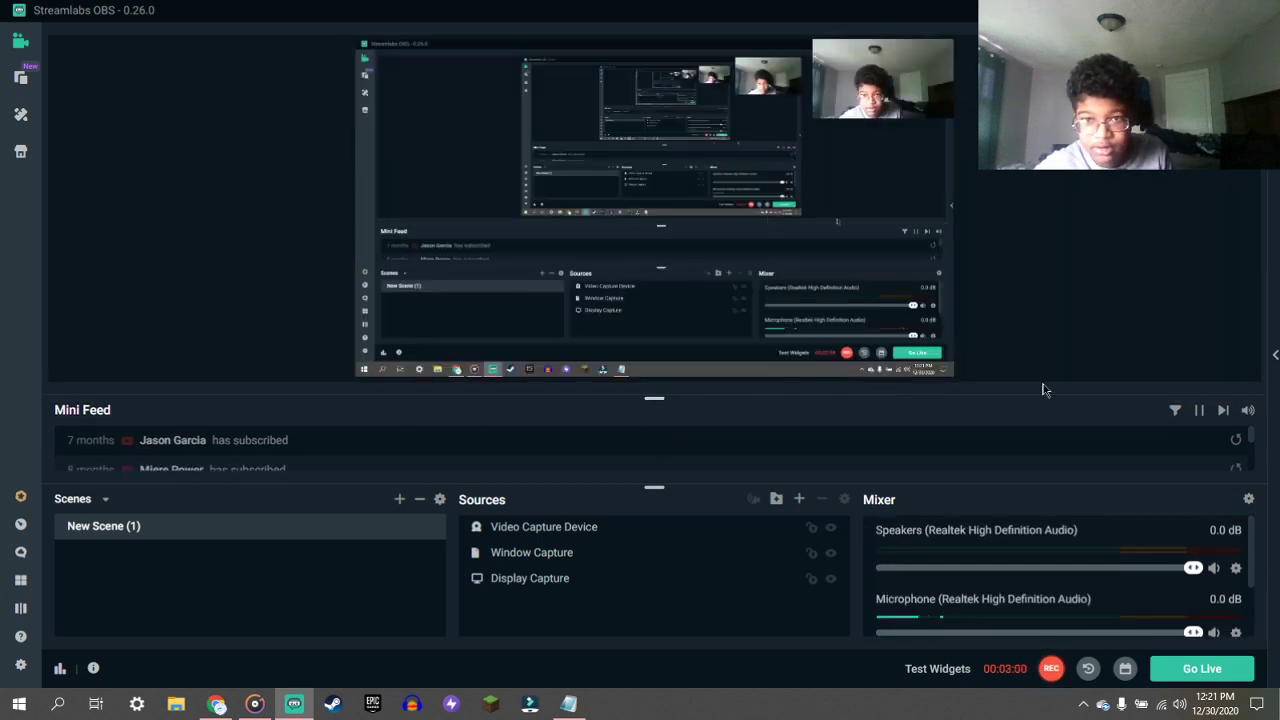
pyautogui.moveTo(955, 165)
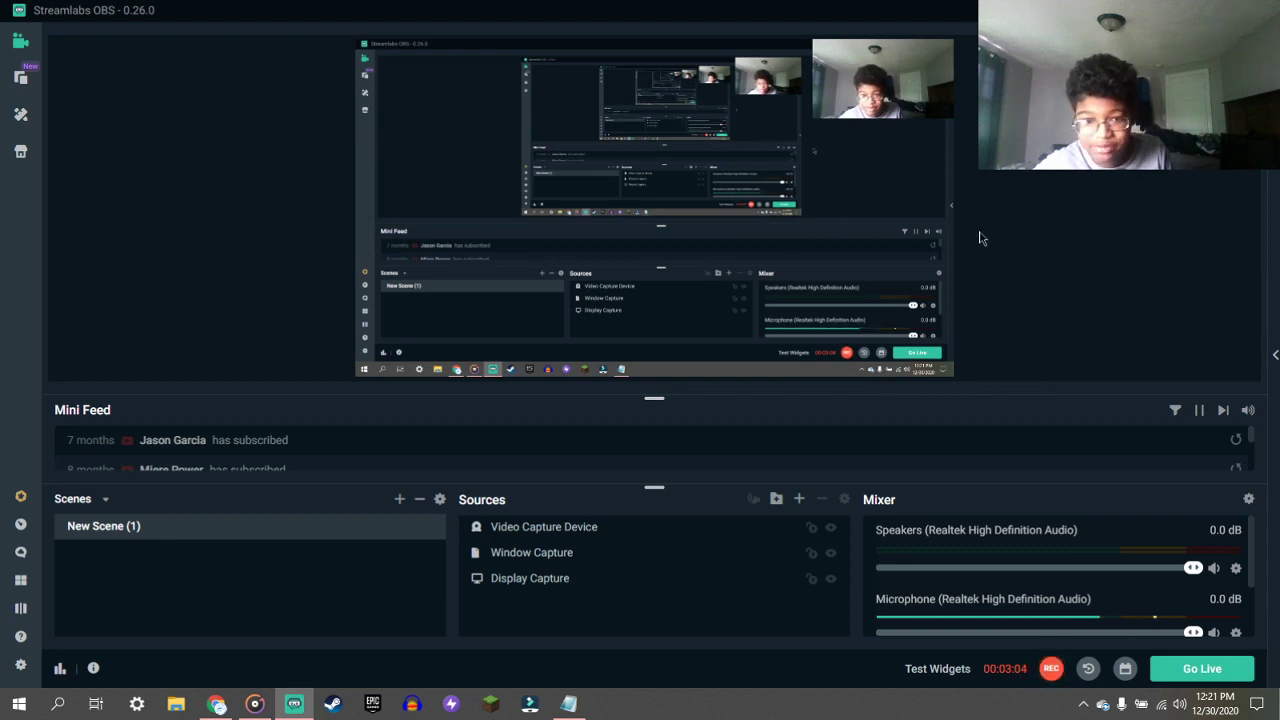
pyautogui.moveTo(932, 233)
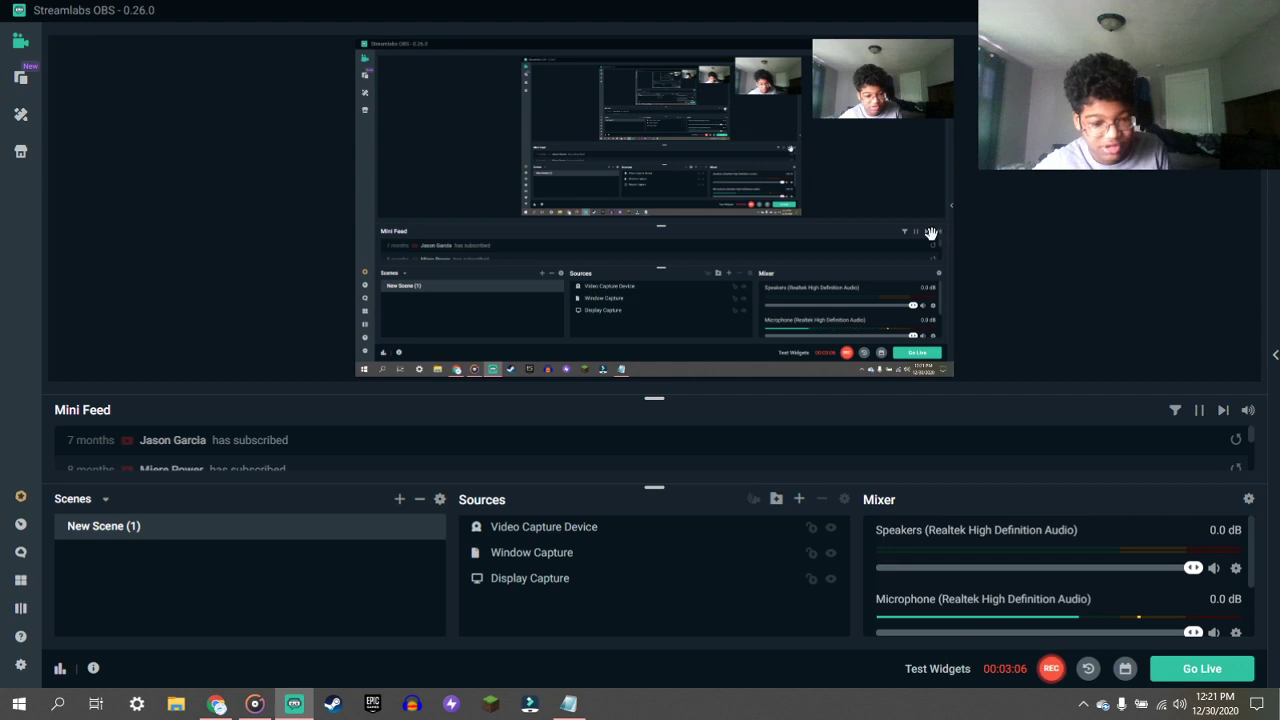